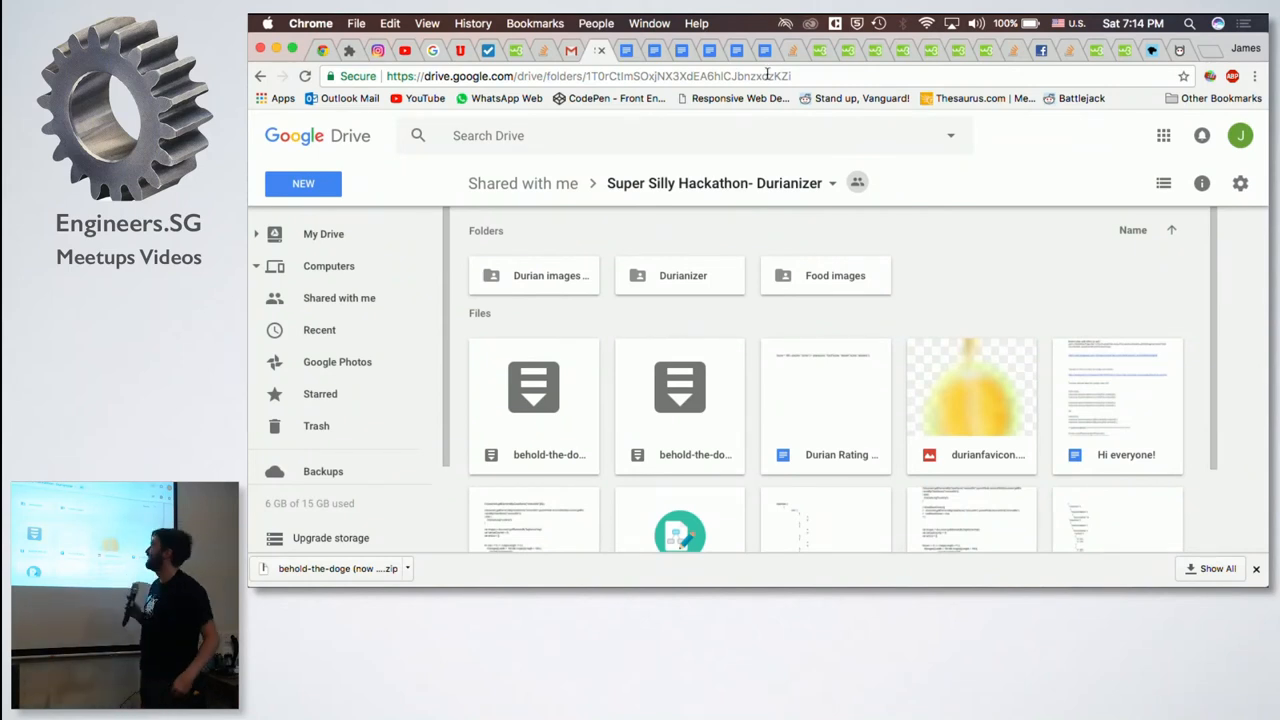
text(pingmeworld.com/durianeyezer/)
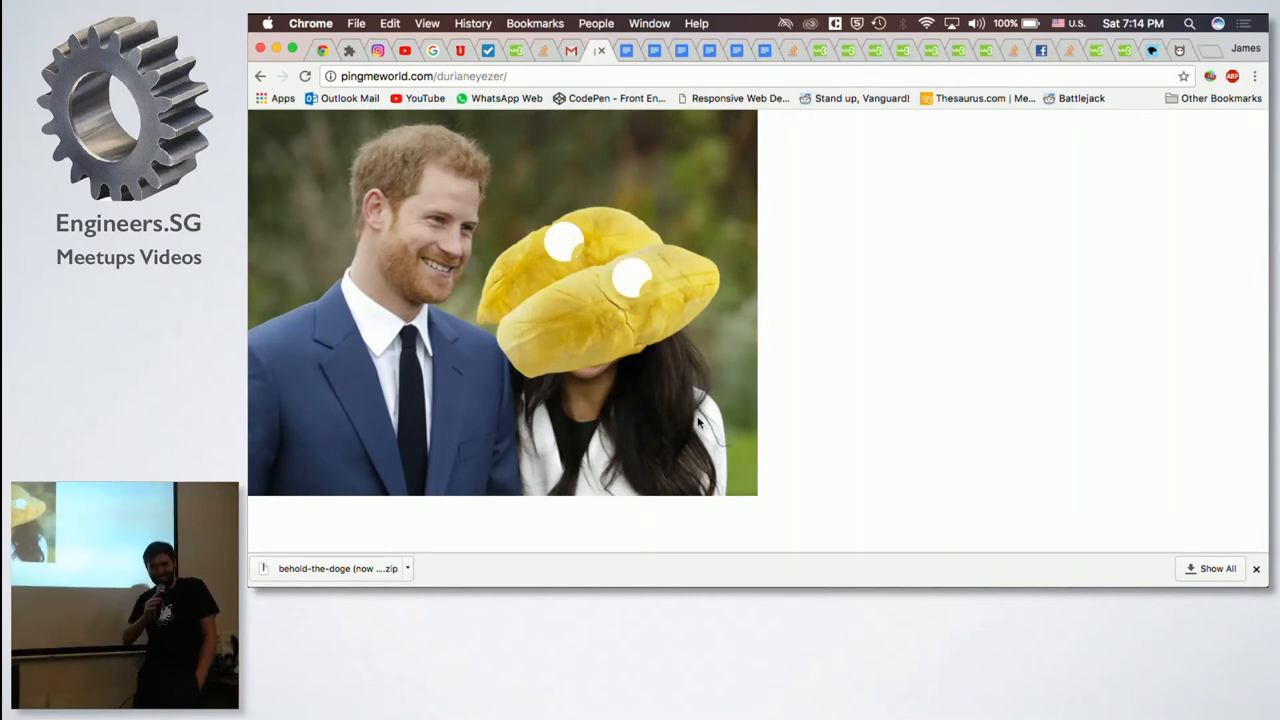
mouse_move(816, 295)
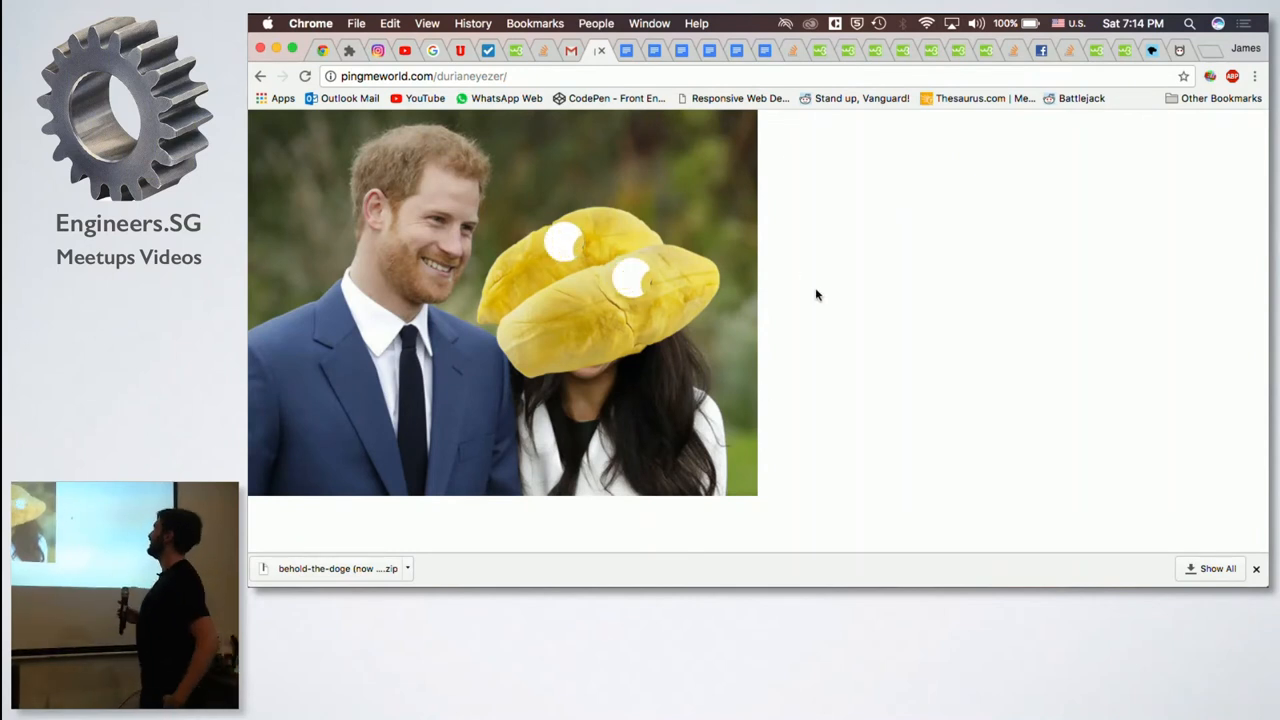
mouse_move(1009, 254)
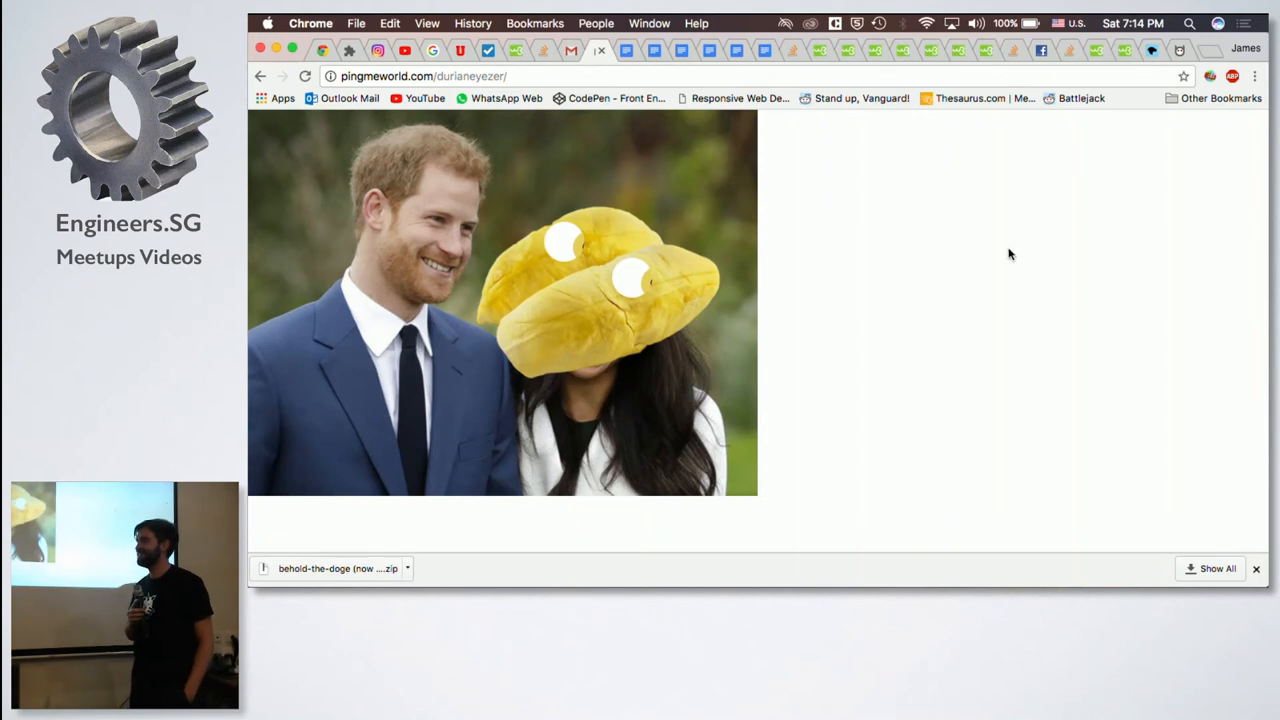